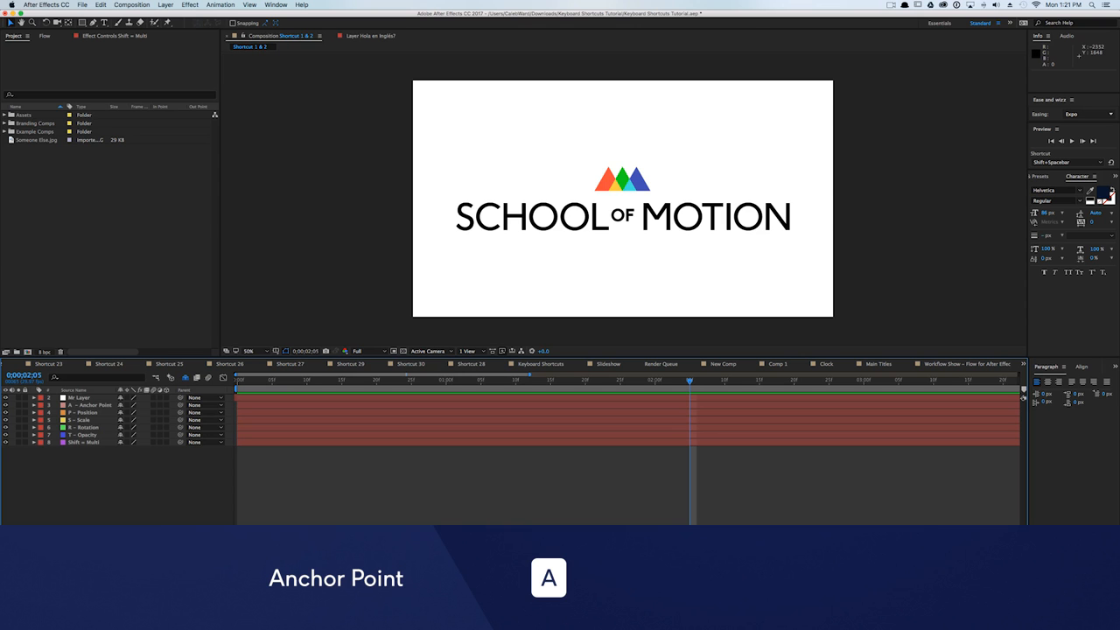
Reveal Anchor Point, Position, Rotation and Opacity singly, then stretch the HELLO keyframes proportionally in time.
key("a")
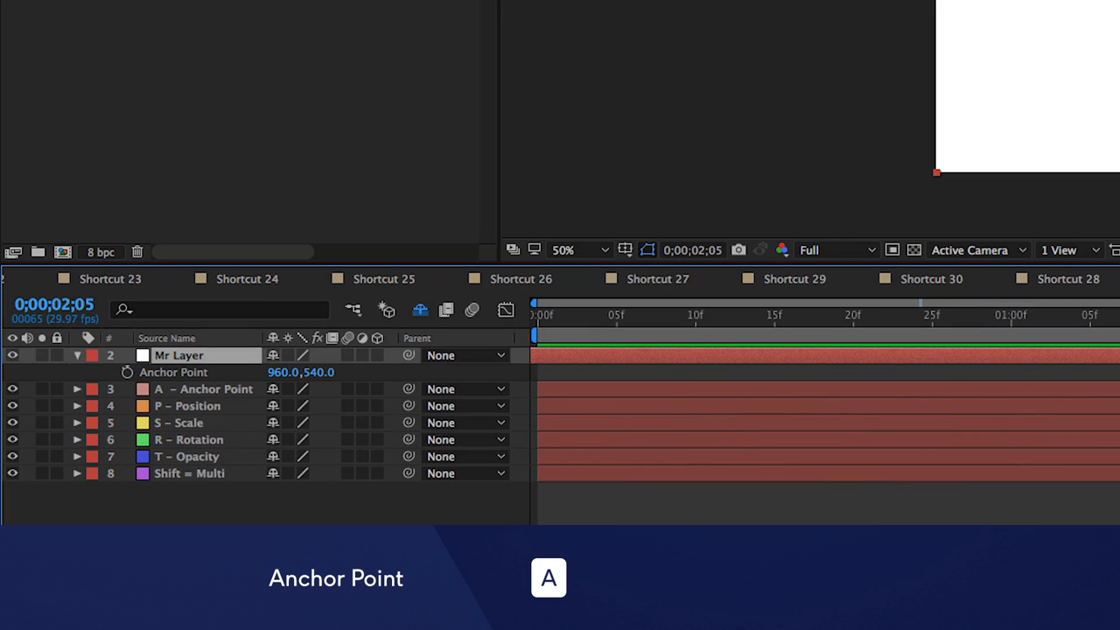
key("p")
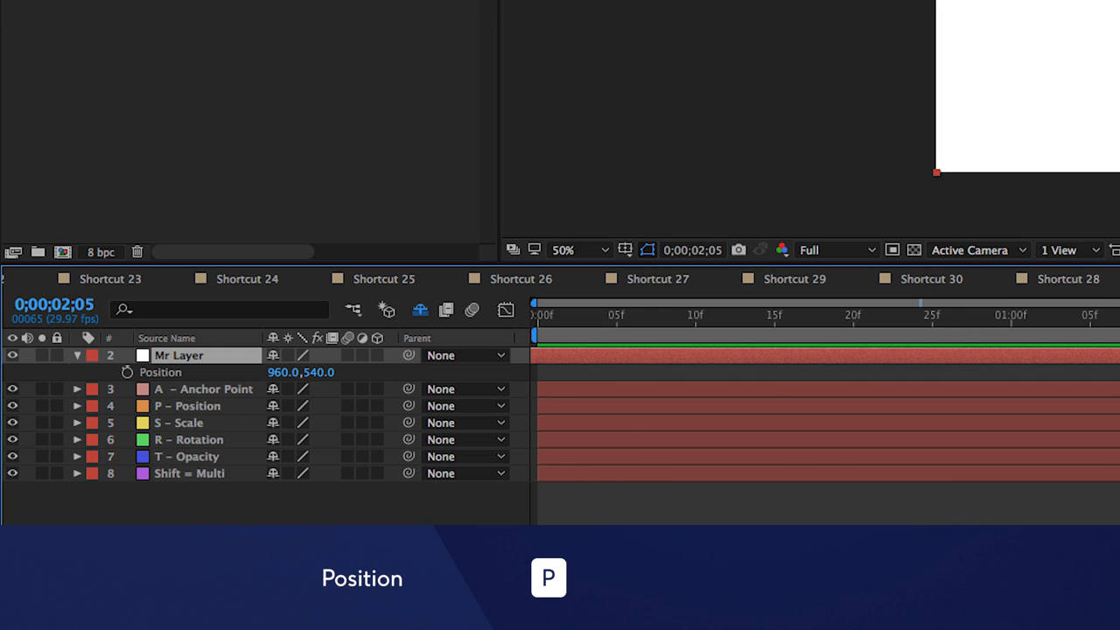
key("r")
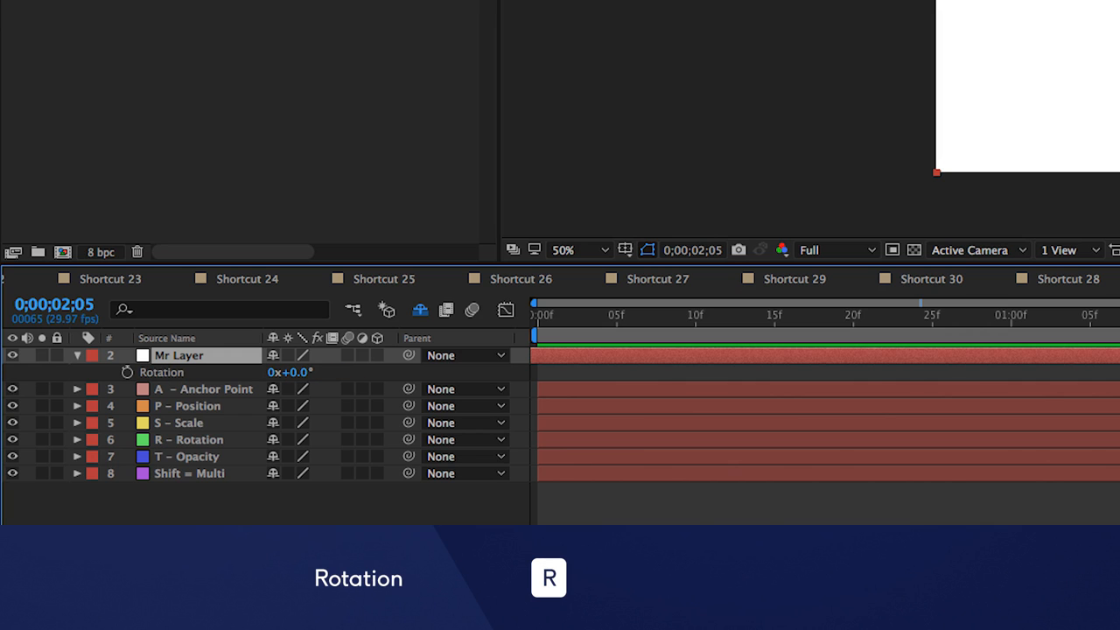
key("t")
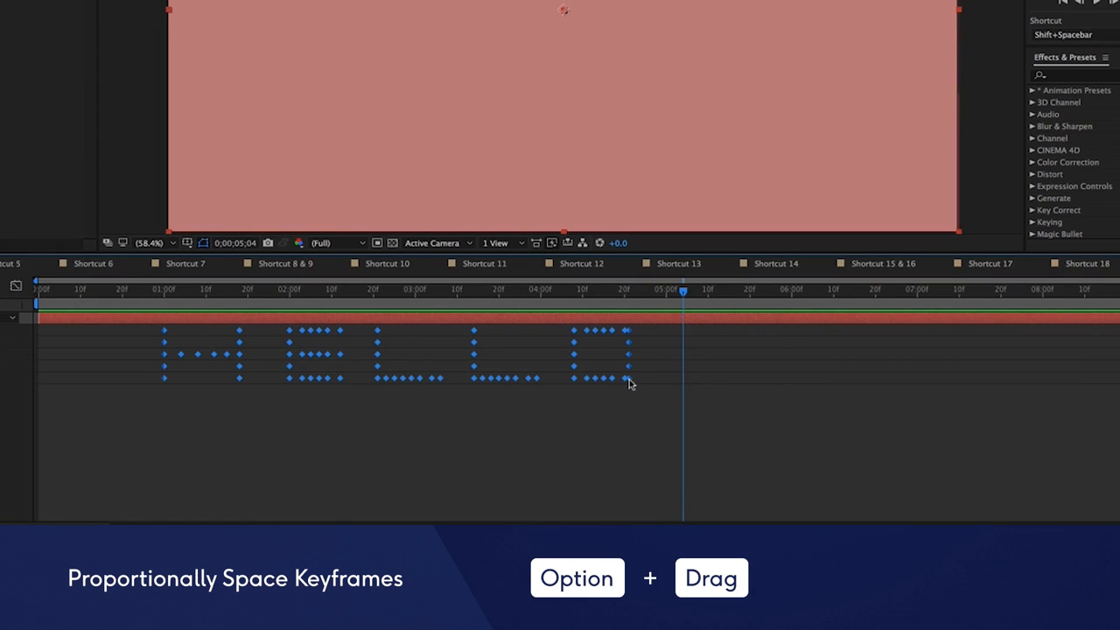
left_click_drag(628, 378, 997, 378)
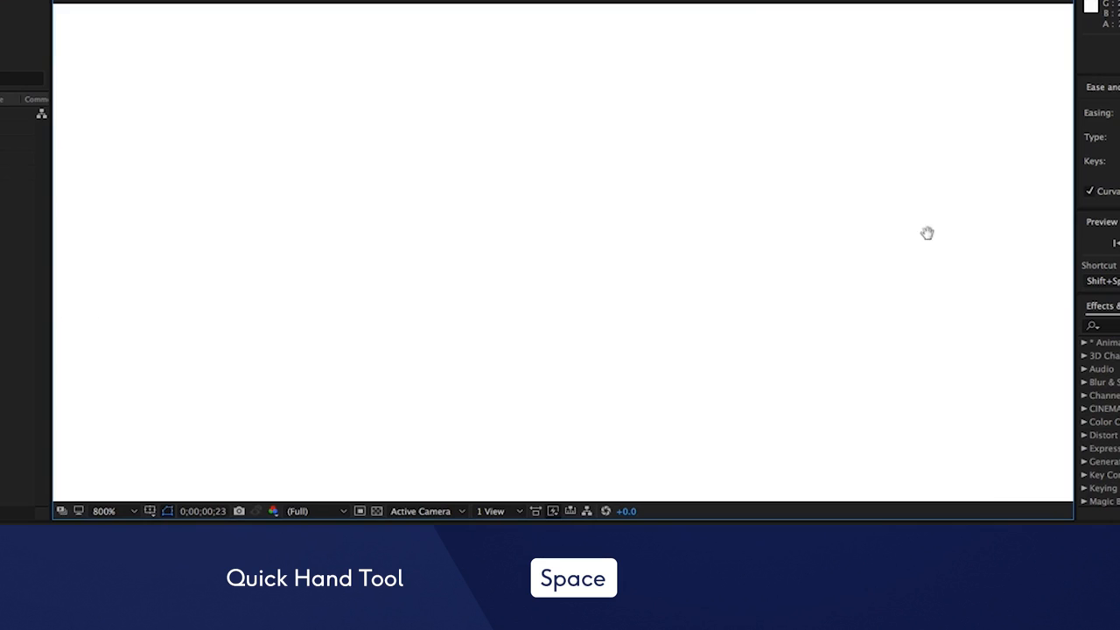
Pan the zoomed composition with the hand tool, zoom with comma, then fit the comp with Shift+/.
left_click_drag(927, 235, 472, 269)
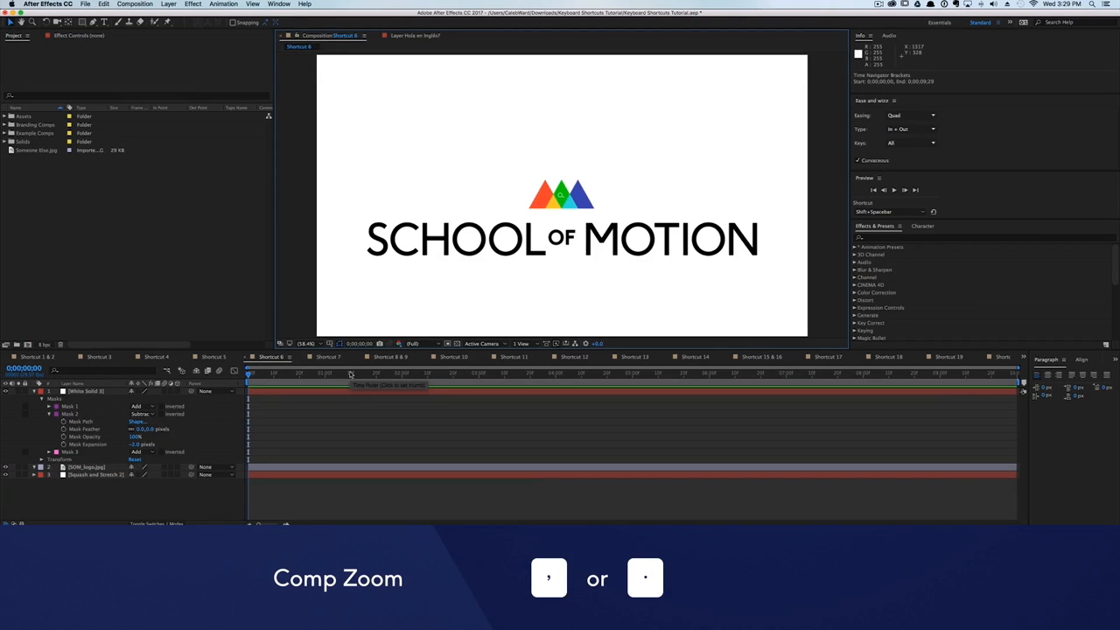
key("comma")
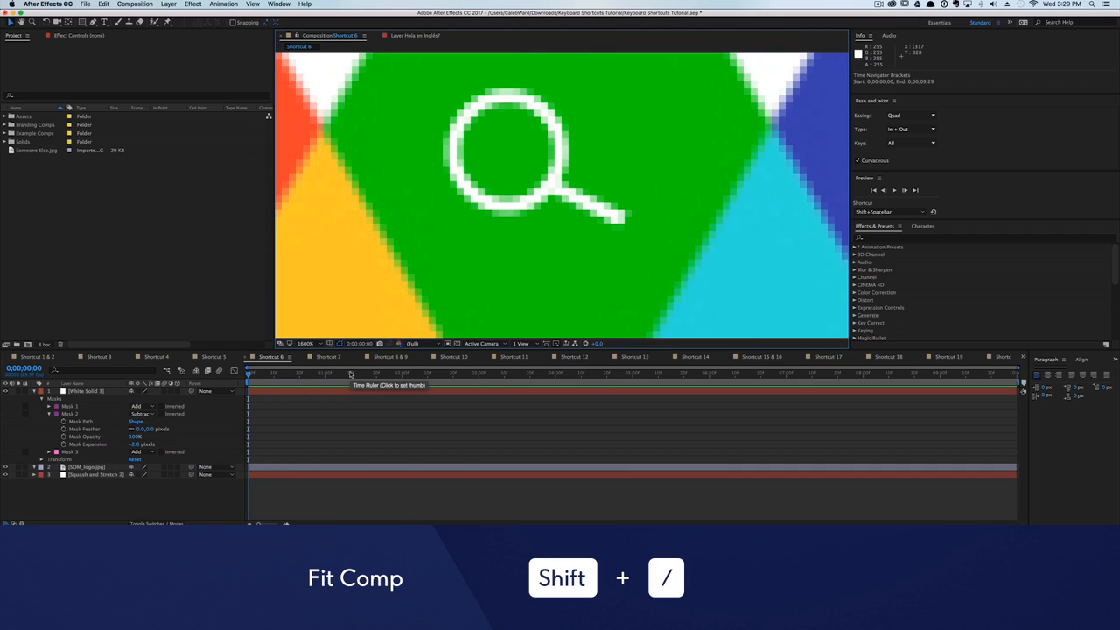
key("shift+/")
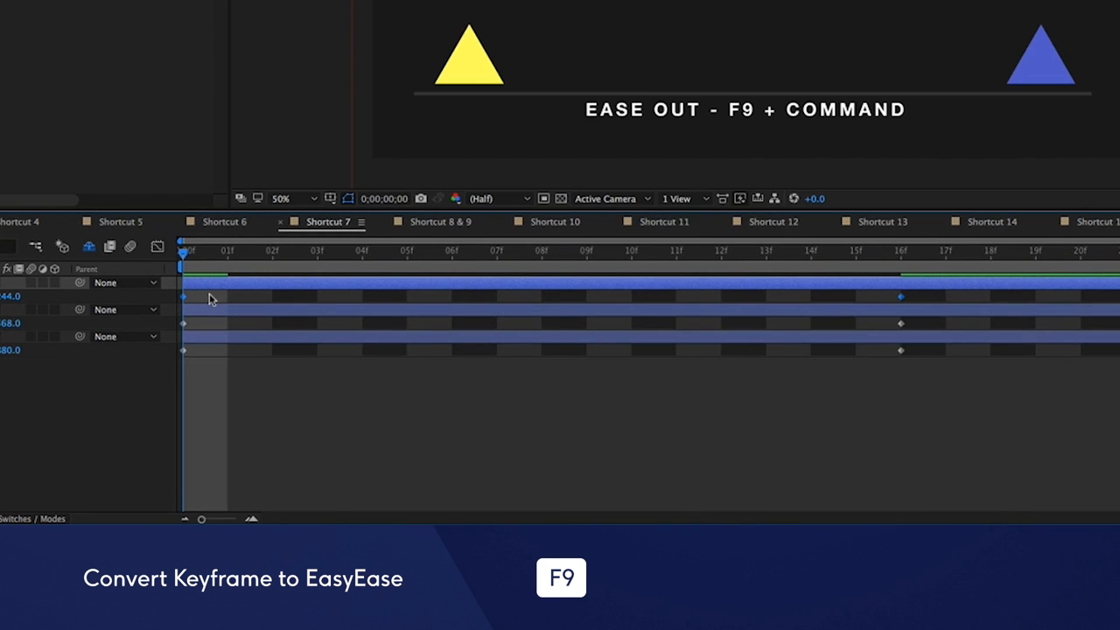
Easy Ease the triangle keyframes with F9, jump keyframes and layer in/out points, then skip-frame preview the galaxy comp.
key("f9")
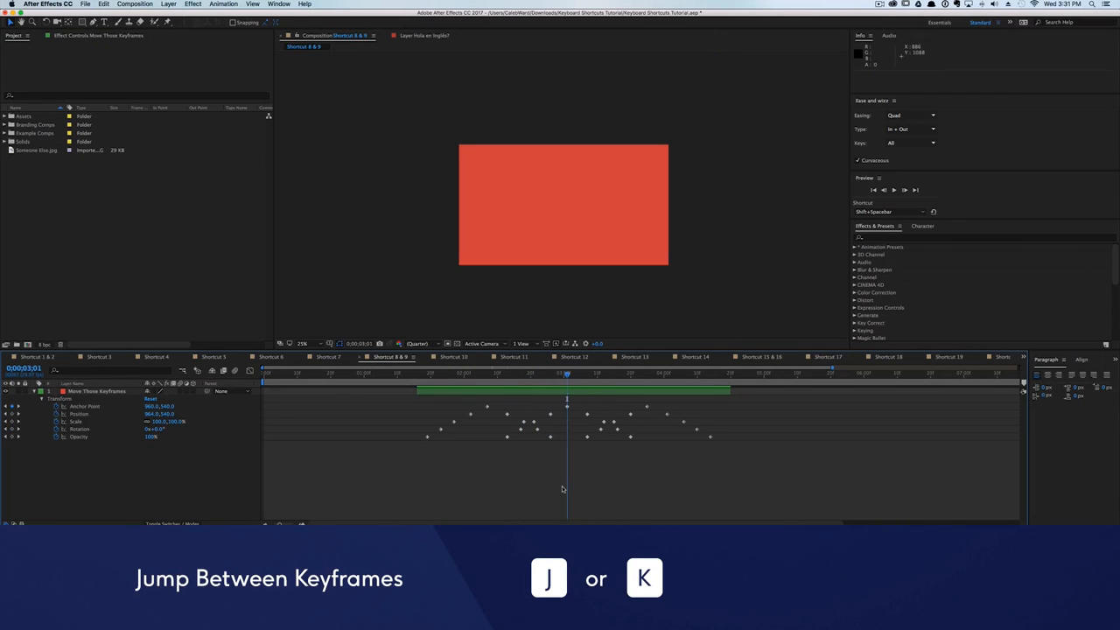
key("k")
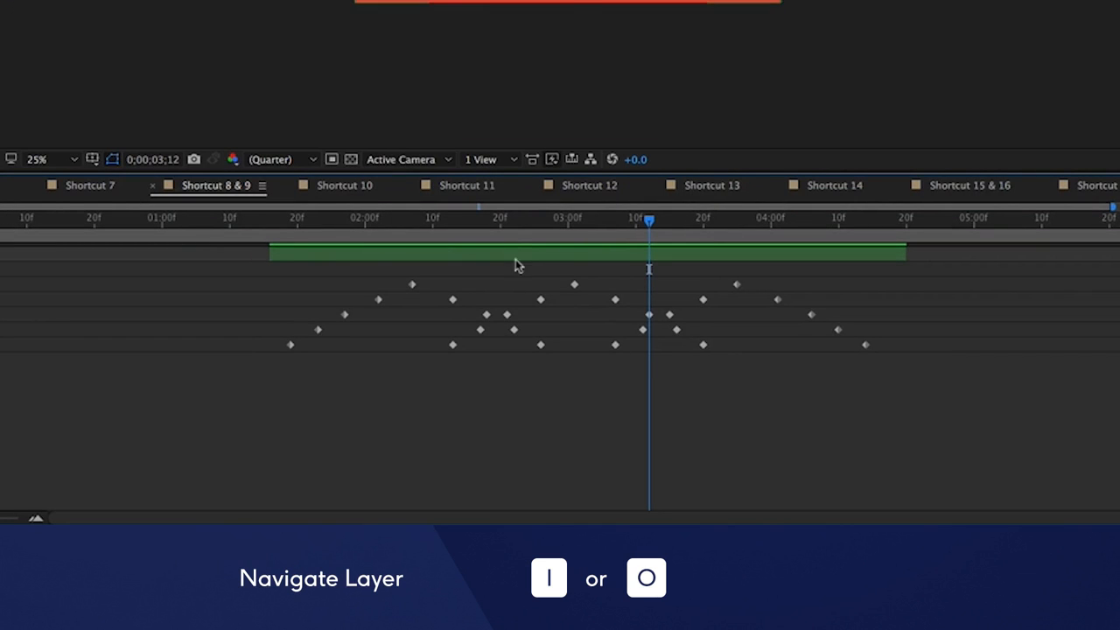
key("i")
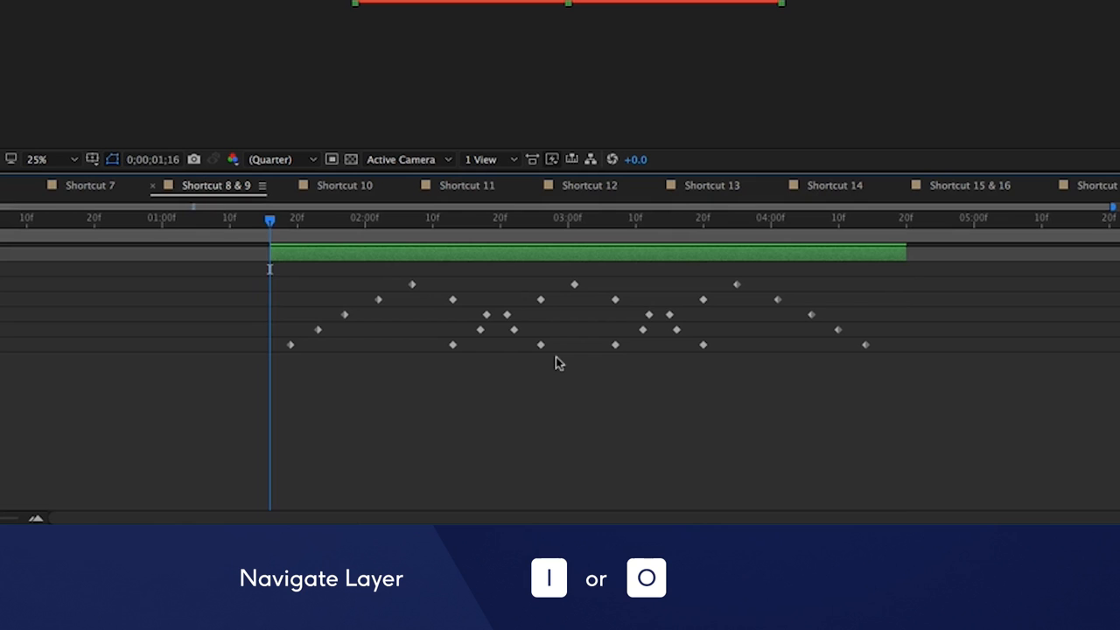
key("o")
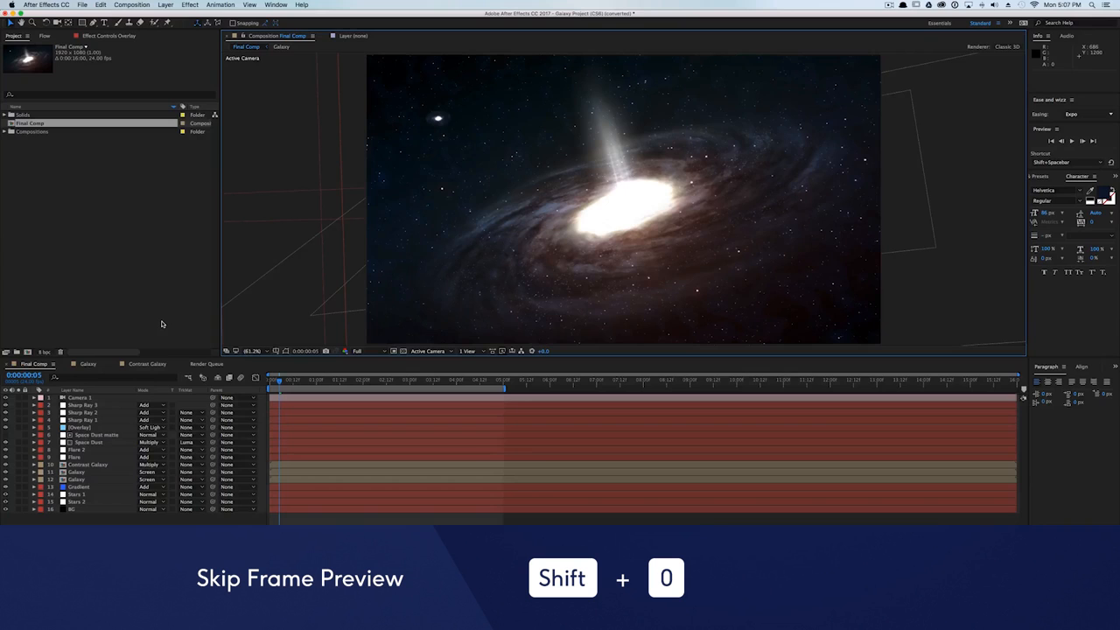
key("shift+0")
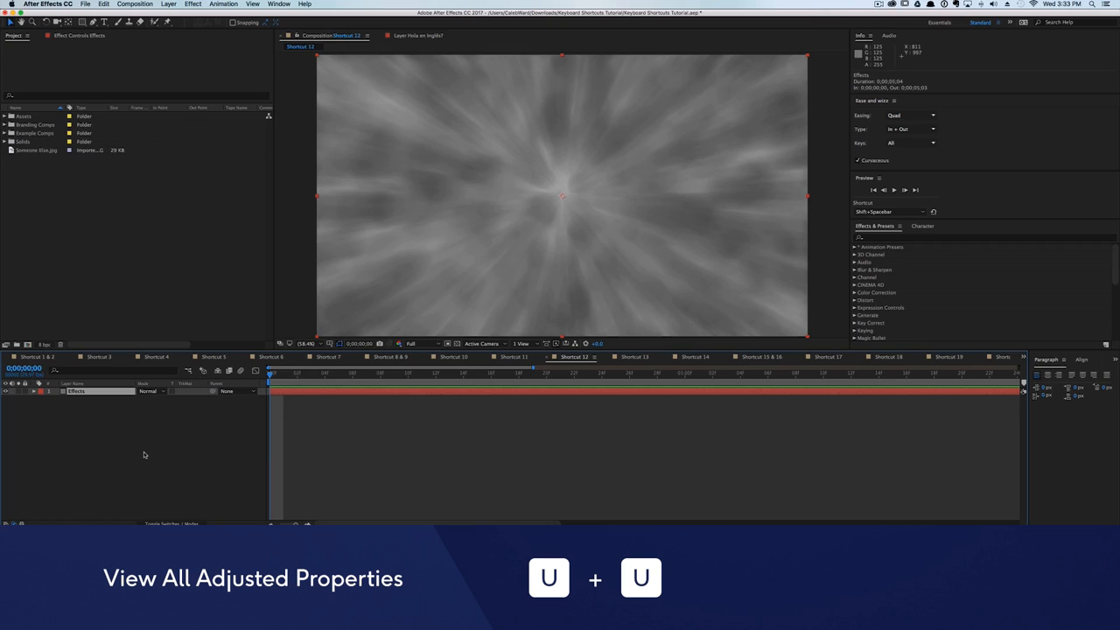
Show all changed properties with U twice, then add a layer marker with the comment 'Blue Fi'.
key("u")
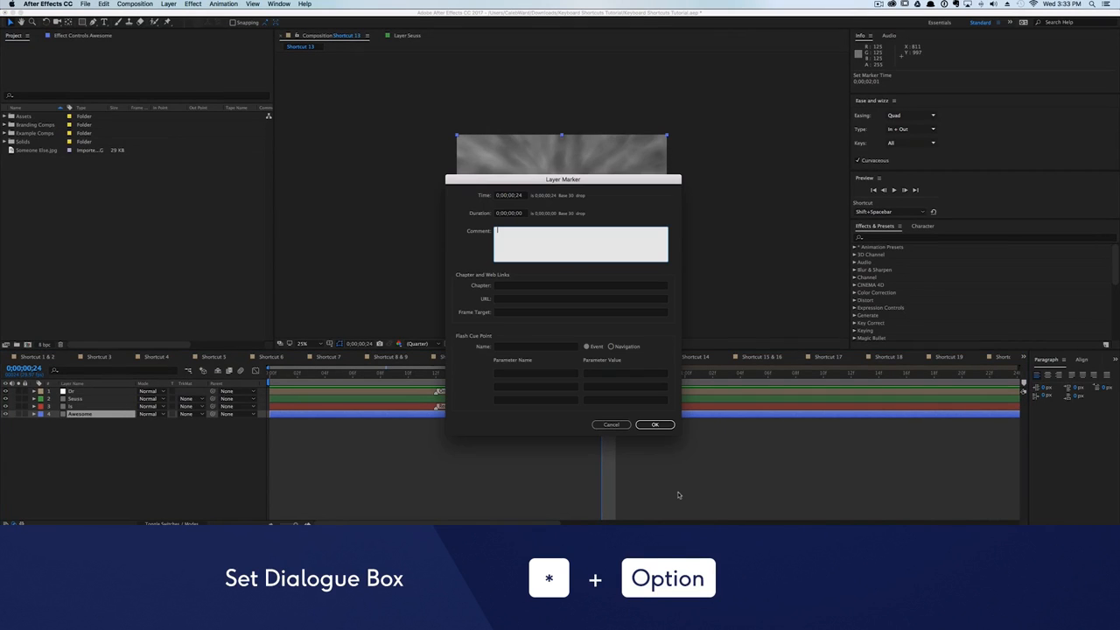
type("Blue Fi")
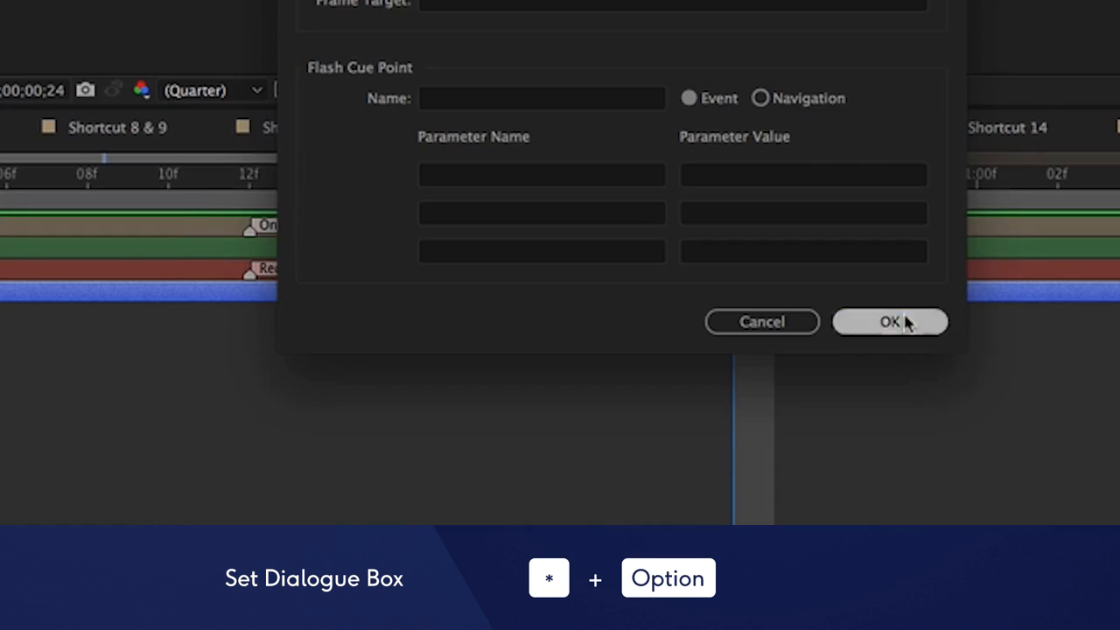
left_click(889, 322)
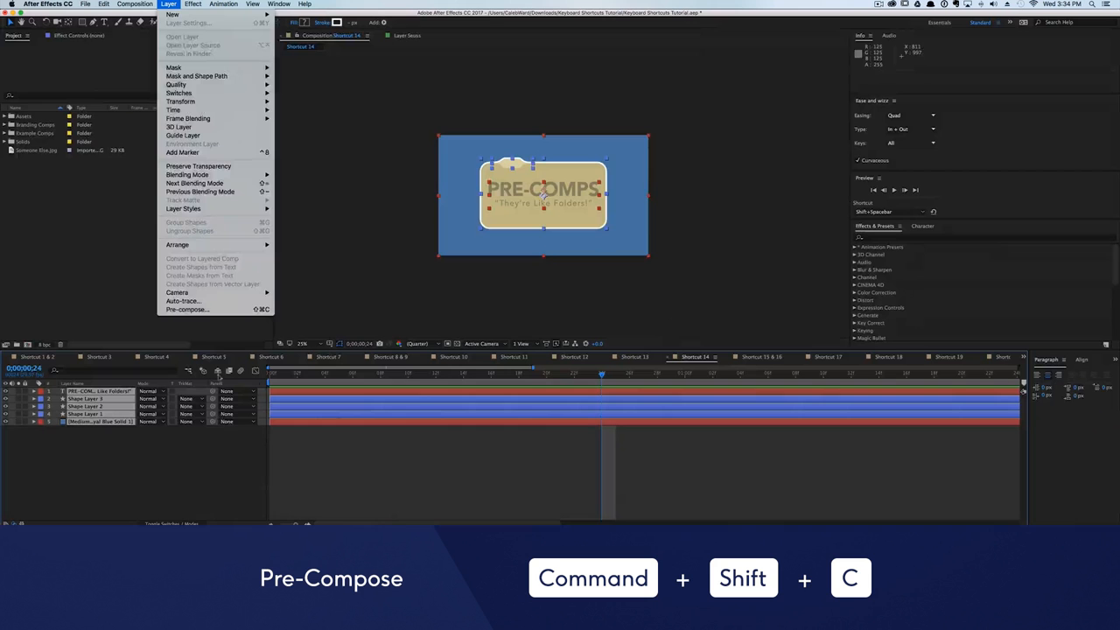
Precompose the selected layers into Pre-comp 1 and jump the playhead to the comp's end.
left_click(185, 308)
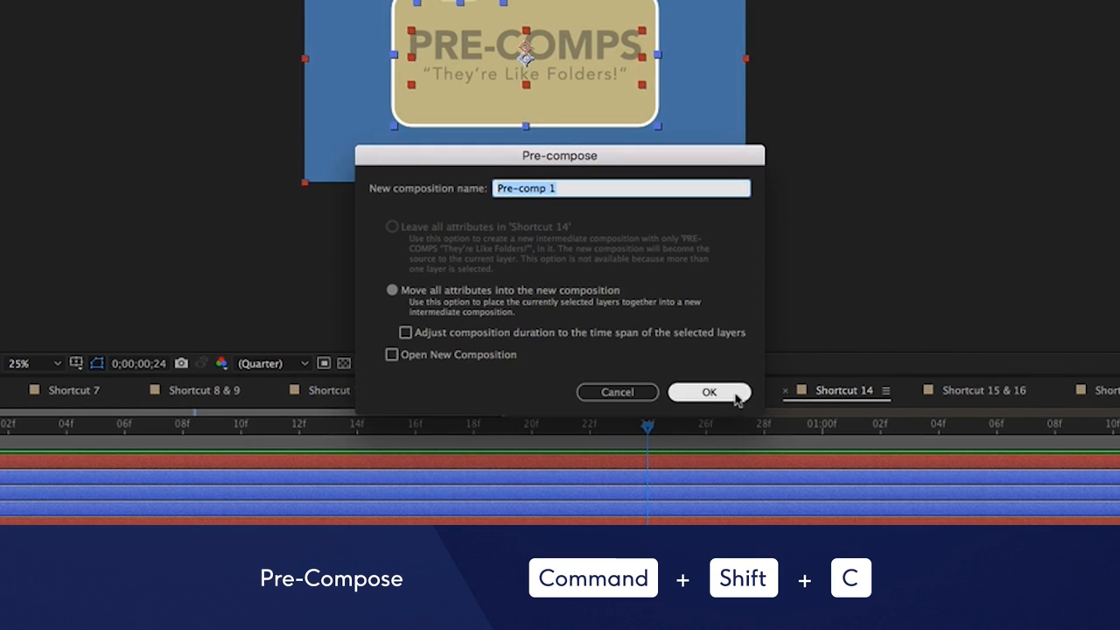
left_click(708, 391)
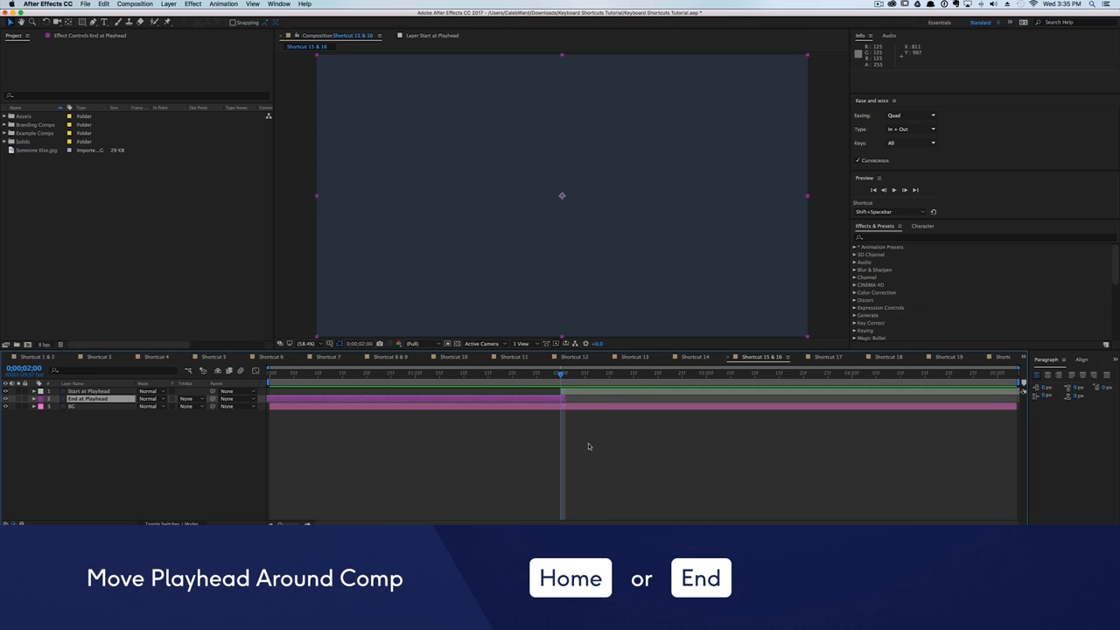
key("End")
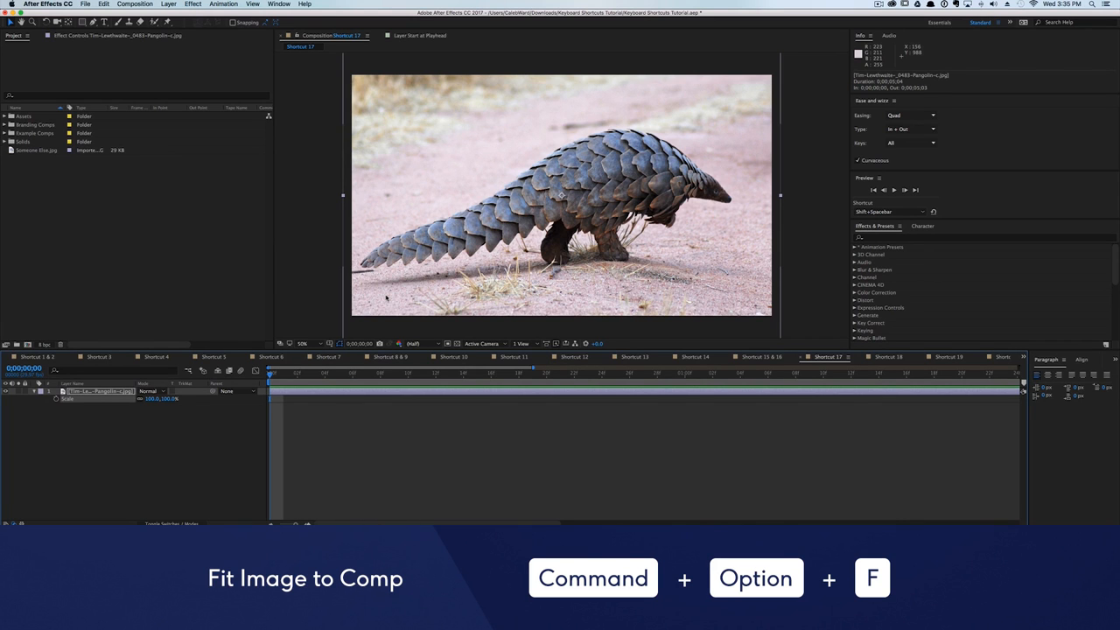
Fit the pangolin image to the comp's size, then to the comp's height.
key("cmd+option+f")
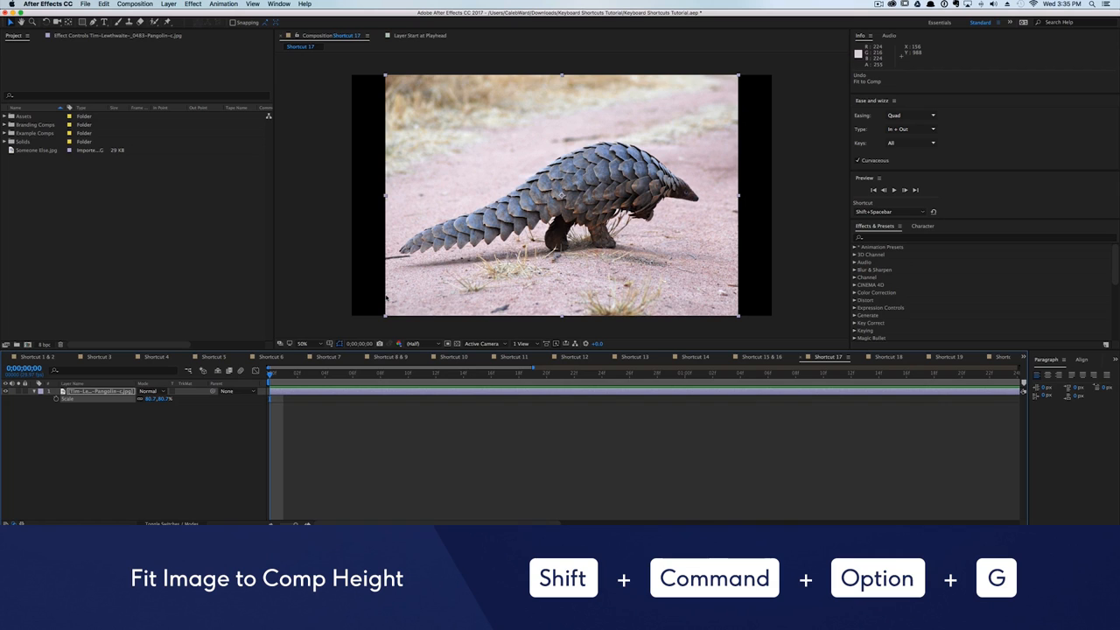
left_click(885, 356)
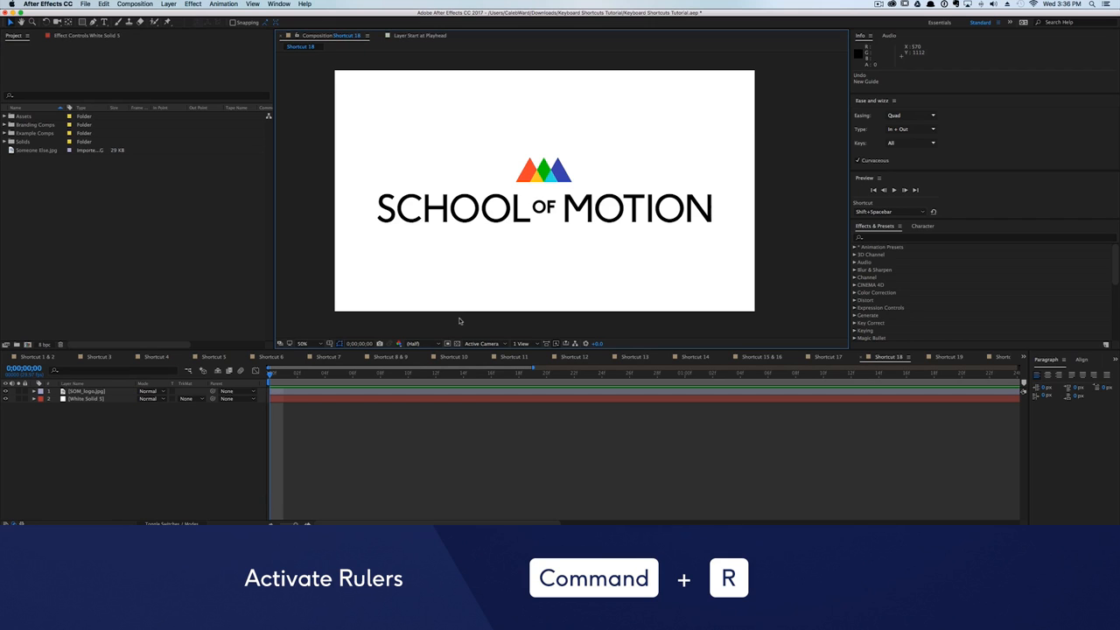
Toggle rulers with Cmd+R and drag a guide so it snaps onto the School of Motion logo.
key("cmd+r")
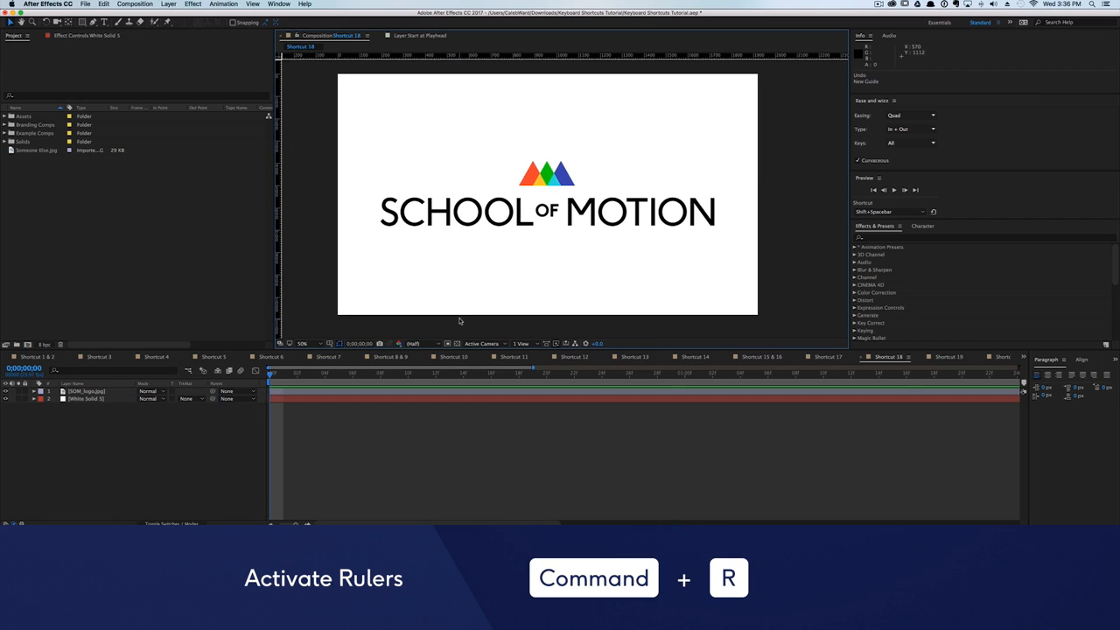
key("cmd+r")
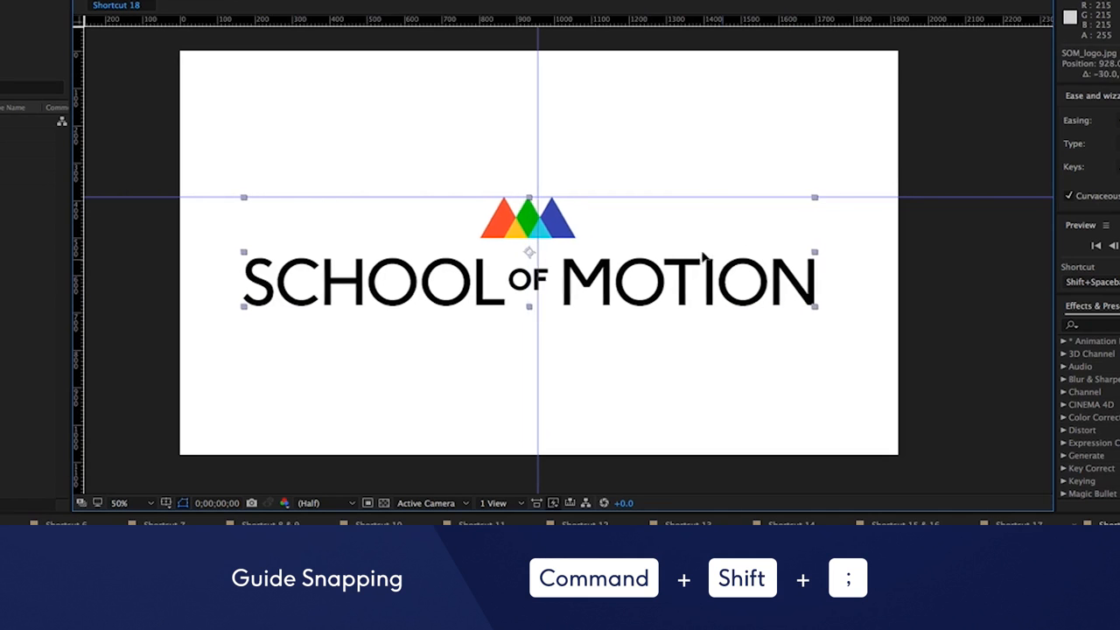
left_click_drag(539, 253, 553, 231)
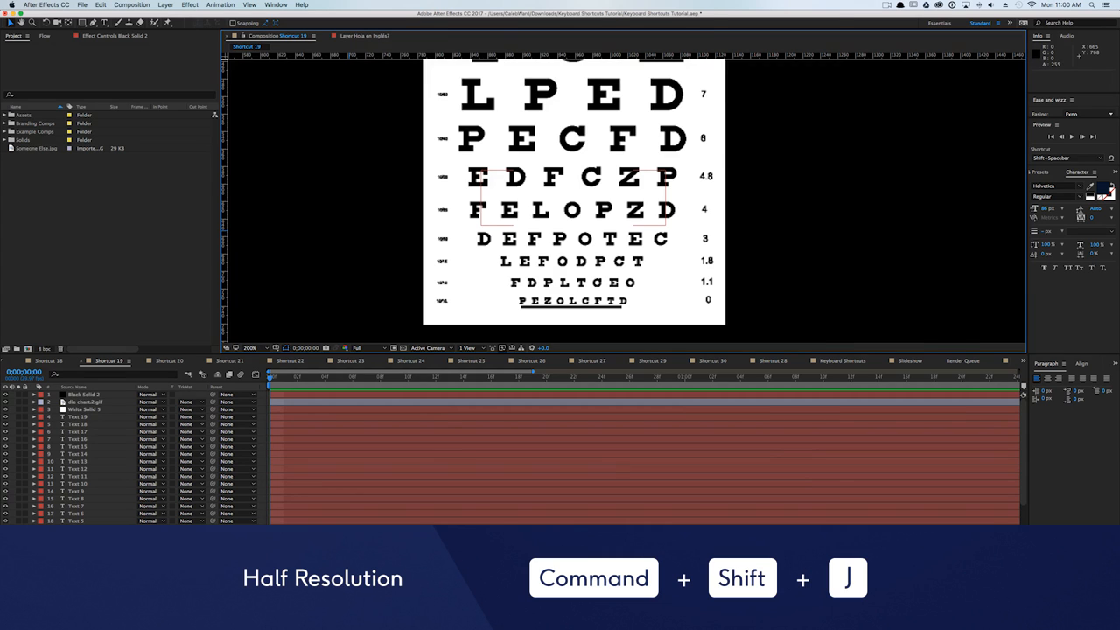
Switch the eye-chart comp preview to Half resolution and toggle the resolution again.
key("cmd+shift+j")
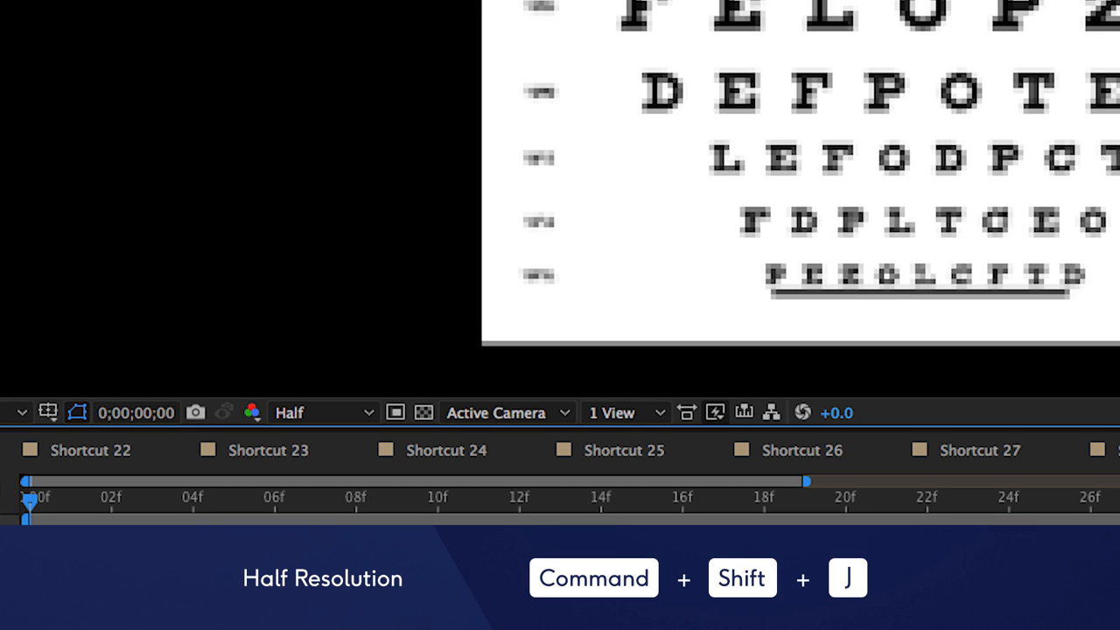
key("cmd+shift+option+j")
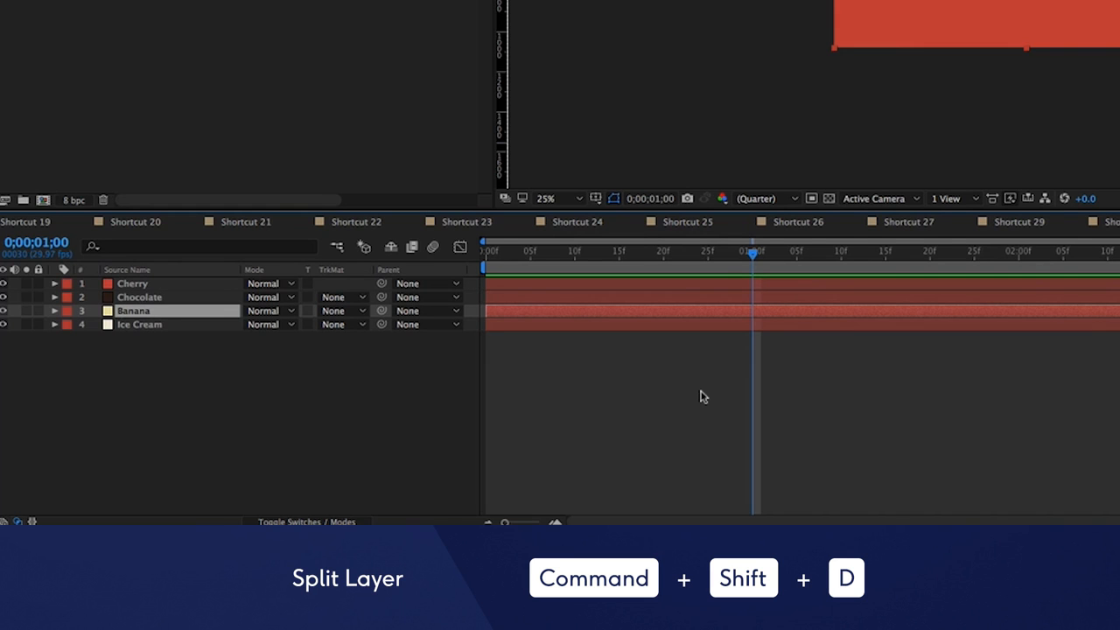
Split the Banana layer at the playhead, then step the layer selection upward from Level 1.
key("cmd+shift+d")
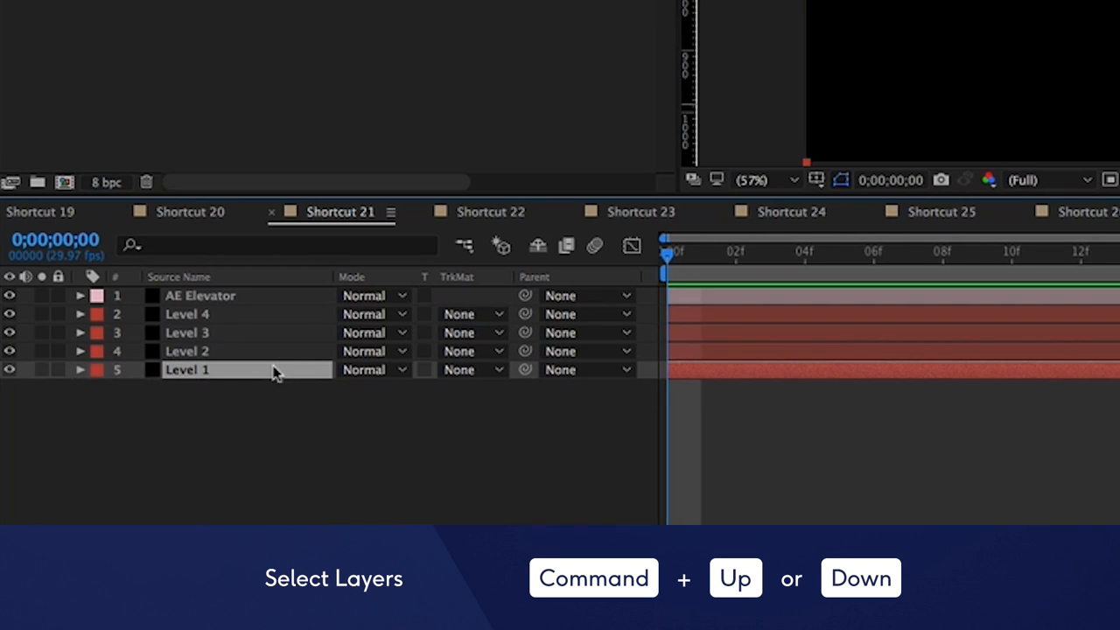
key("cmd+up")
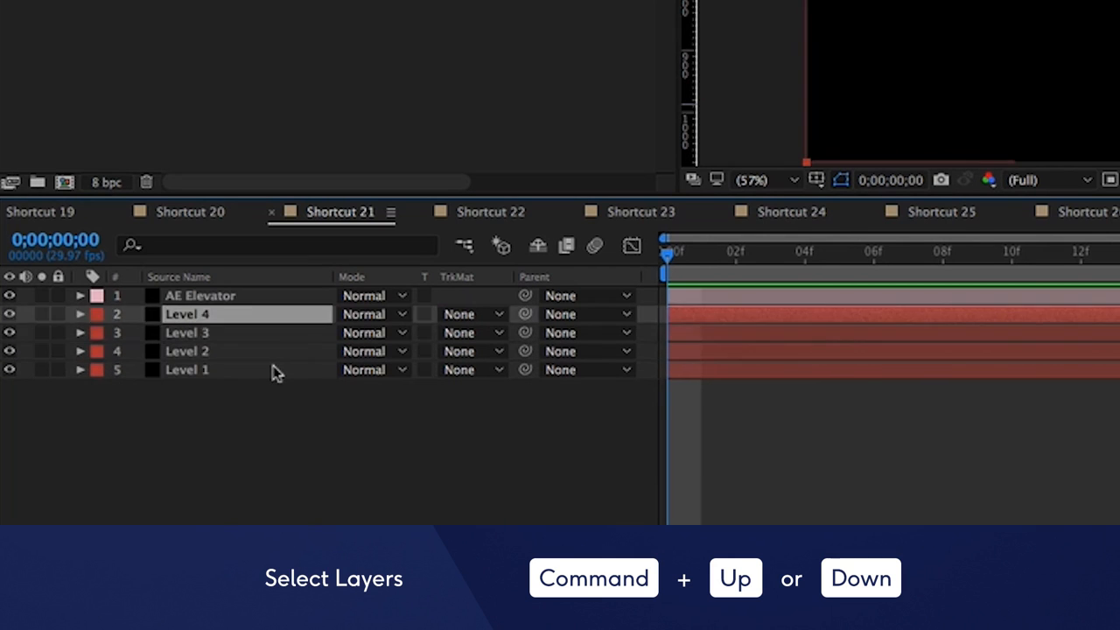
key("shift+f3")
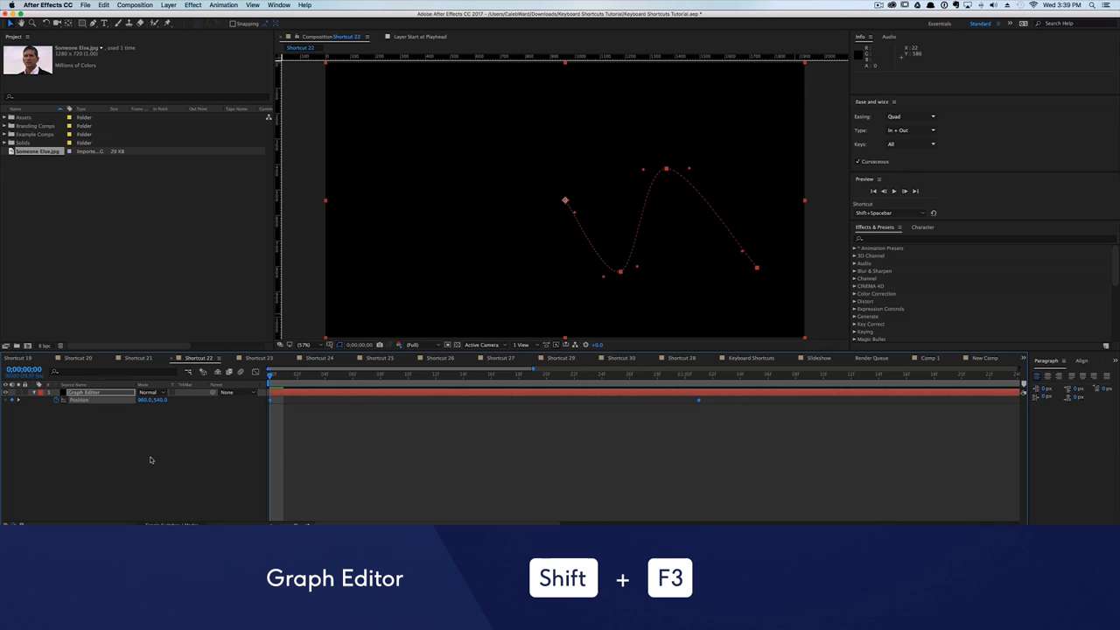
Toggle the Graph Editor for the animated layer with Shift+F3.
key("shift+F3")
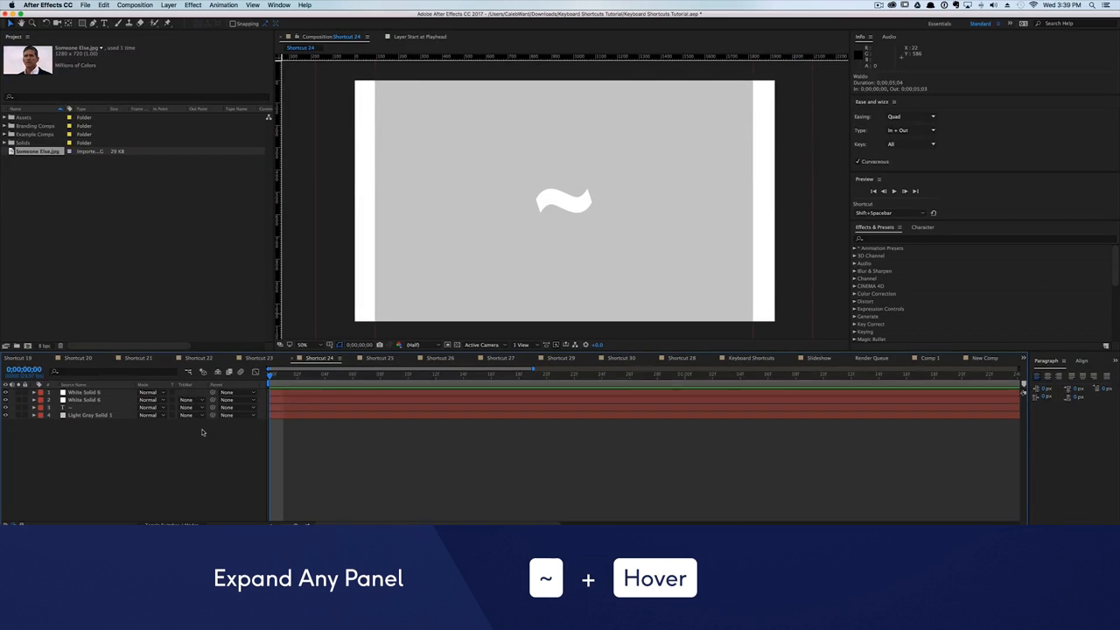
mouse_move(446, 289)
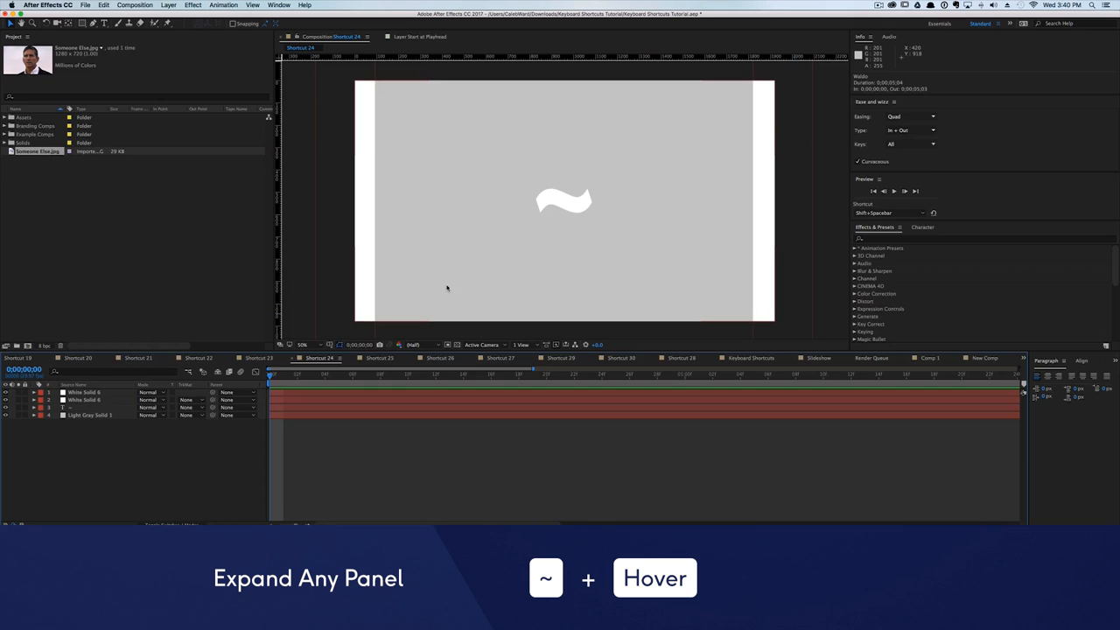
mouse_move(927, 278)
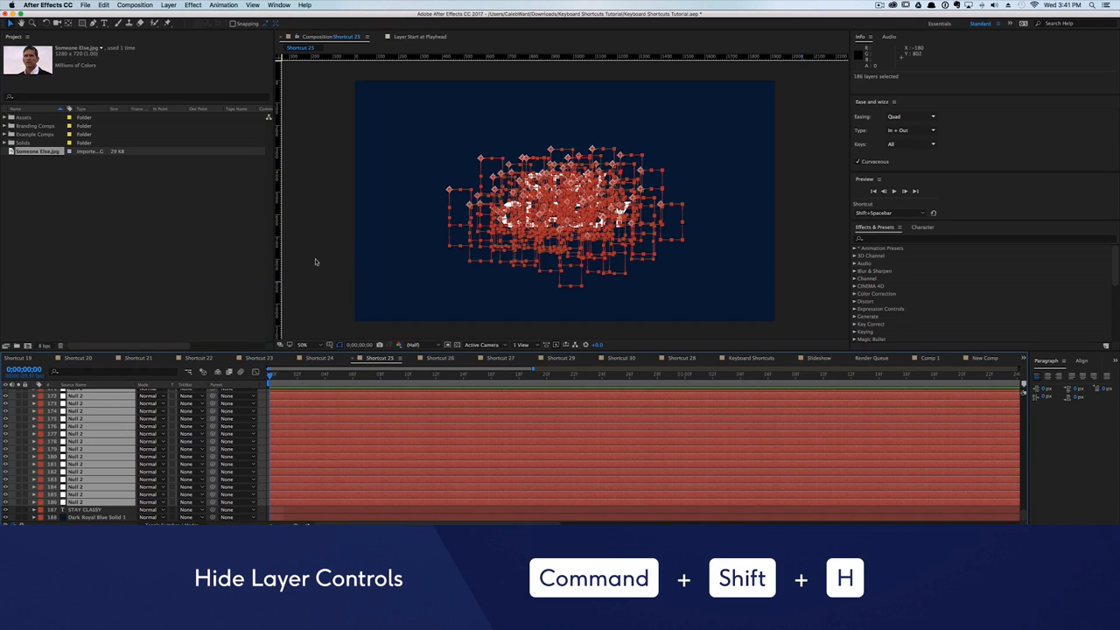
Hide and re-show the particle layers' handles and paths, then kern the letters of 'kerning' with the arrow key.
key("cmd+shift+h")
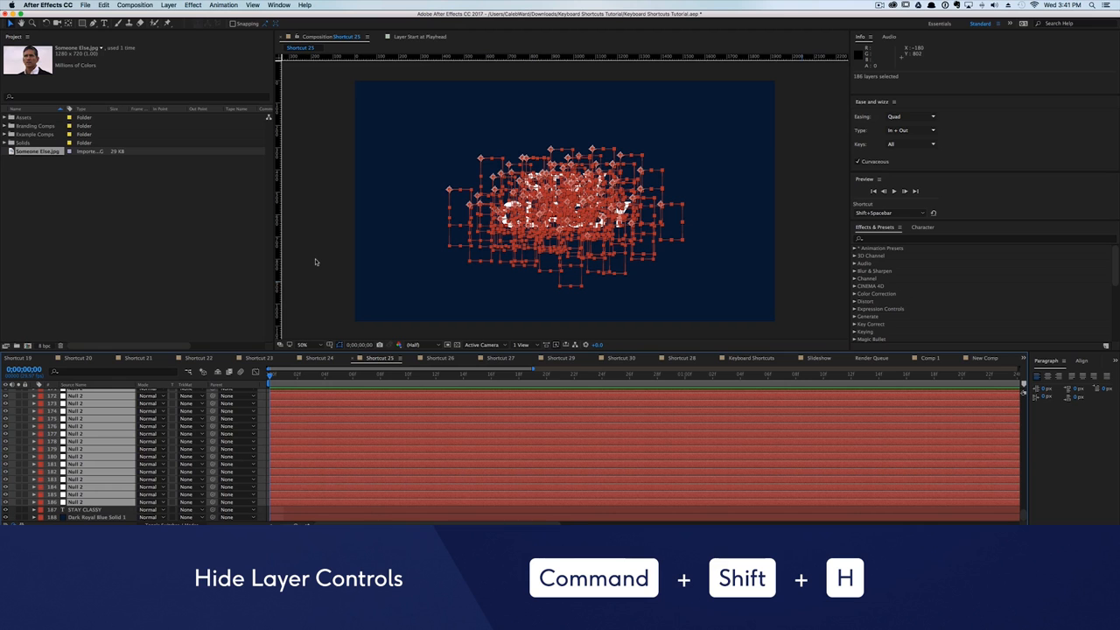
key("cmd+shift+h")
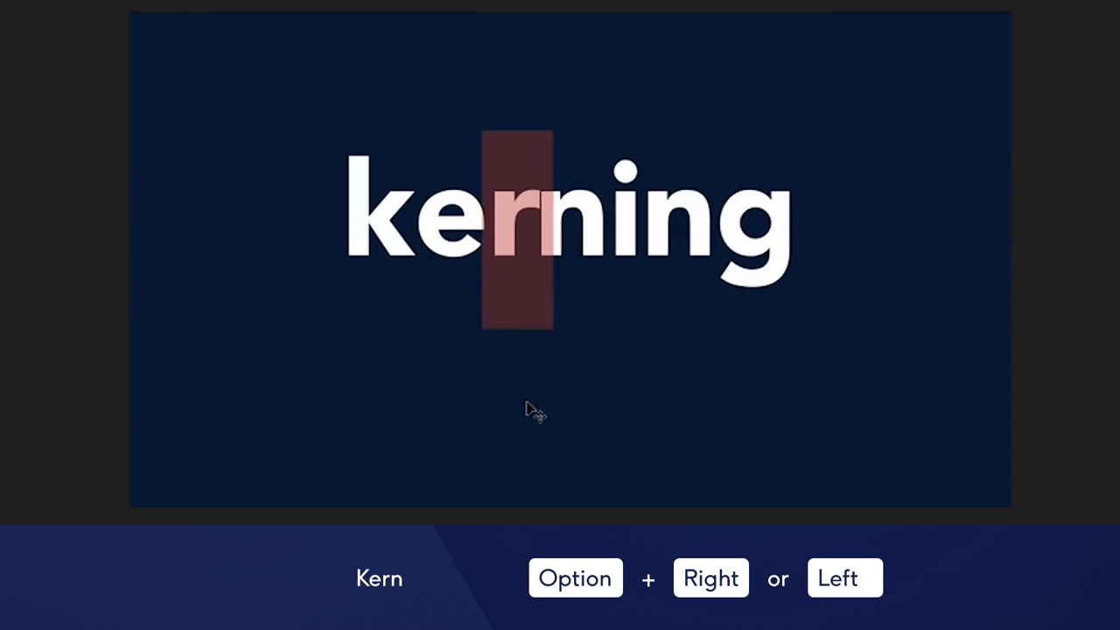
key("Left")
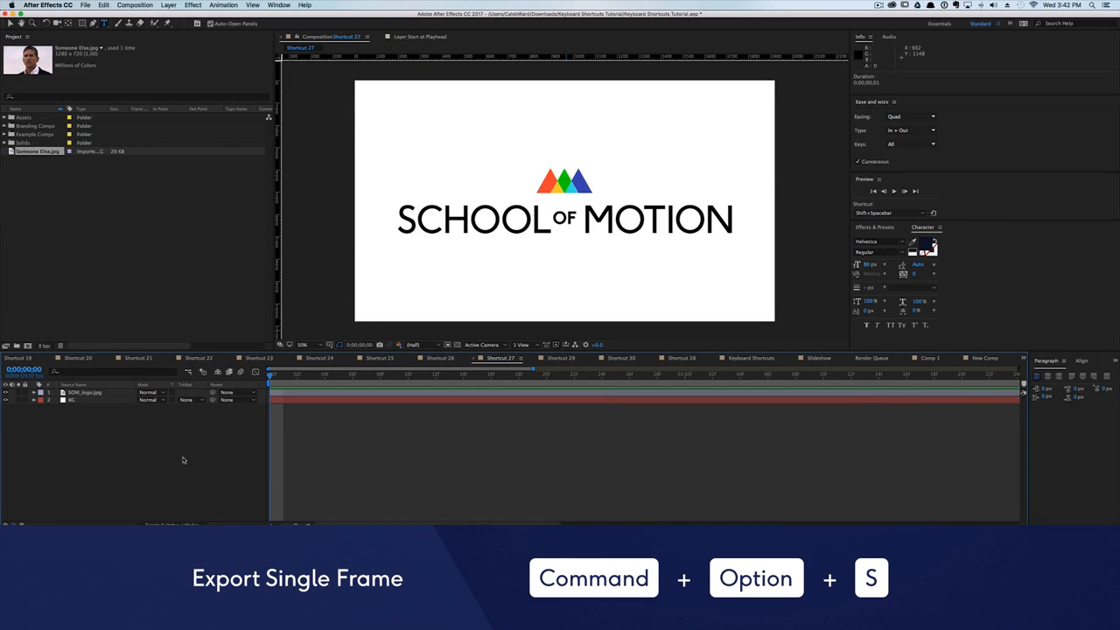
Set the Render Queue output module to Photoshop and render the current frame.
left_click(171, 213)
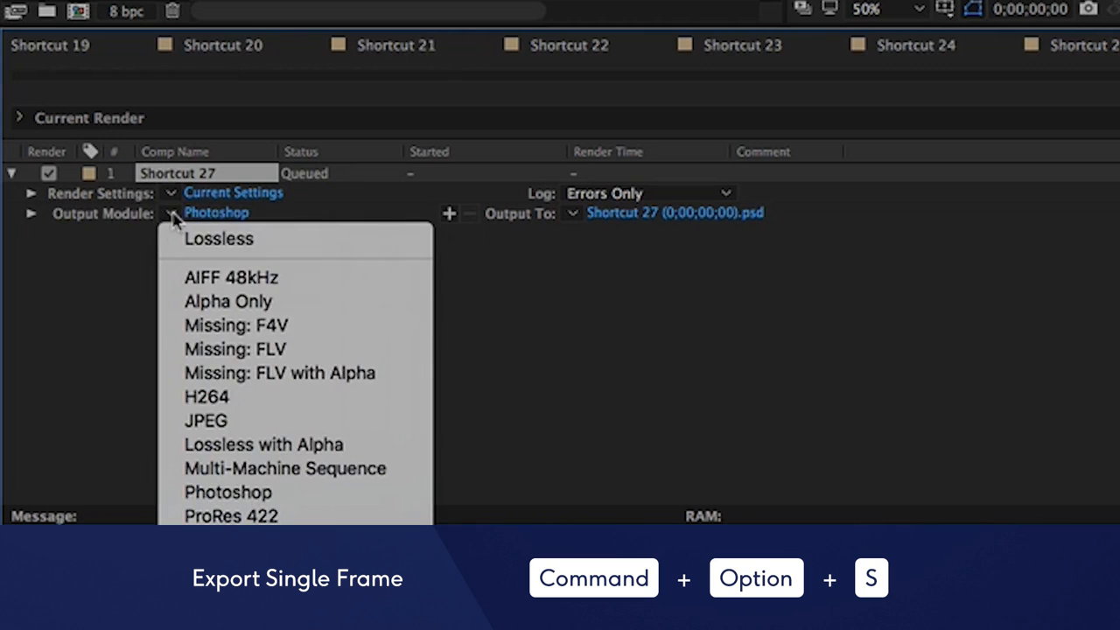
left_click(206, 420)
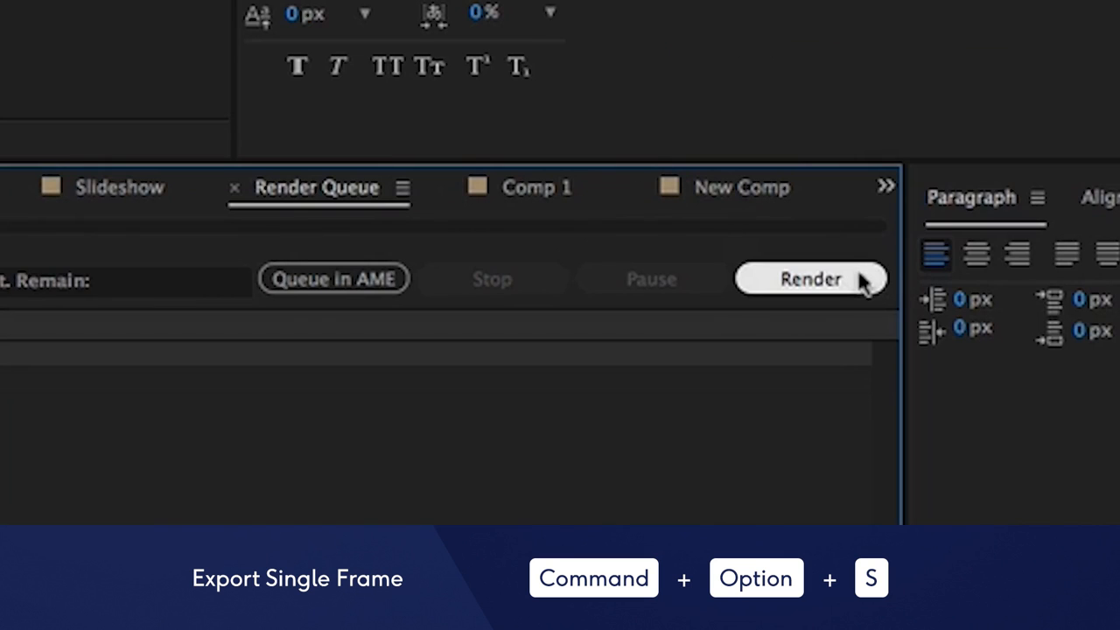
left_click(811, 278)
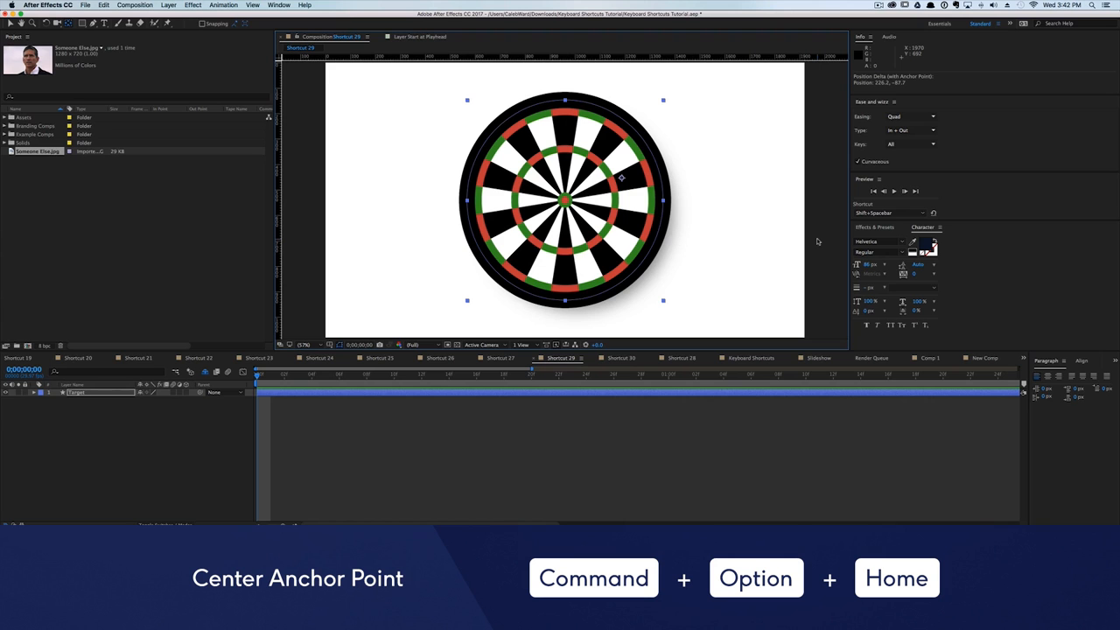
Center the dartboard layer's anchor point on the bullseye with Command+Option+Home.
key("cmd+option+home")
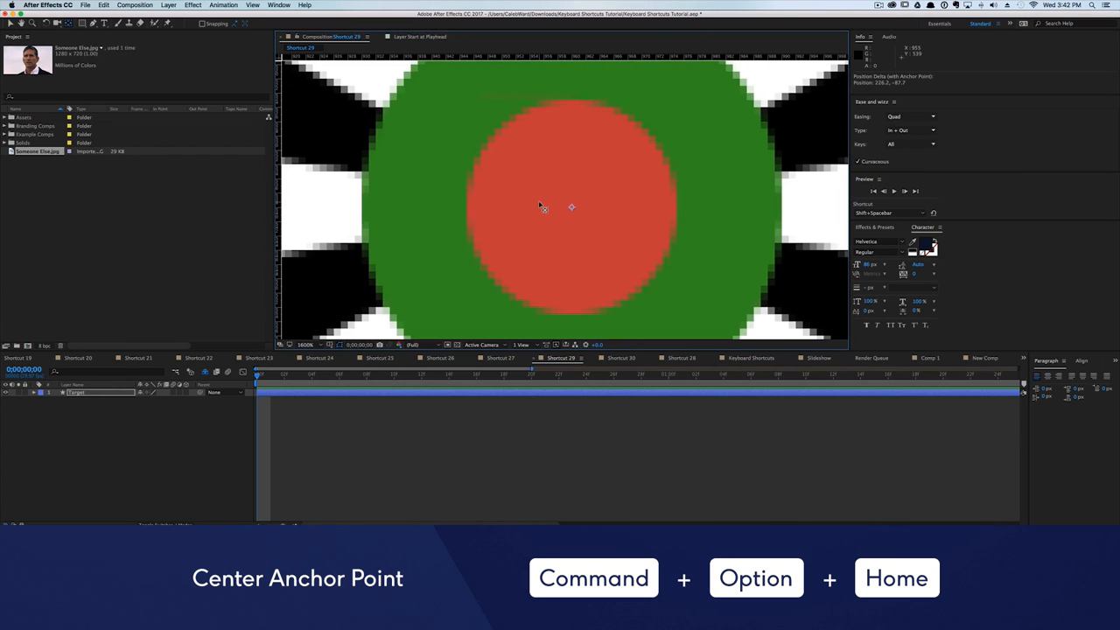
left_click(621, 356)
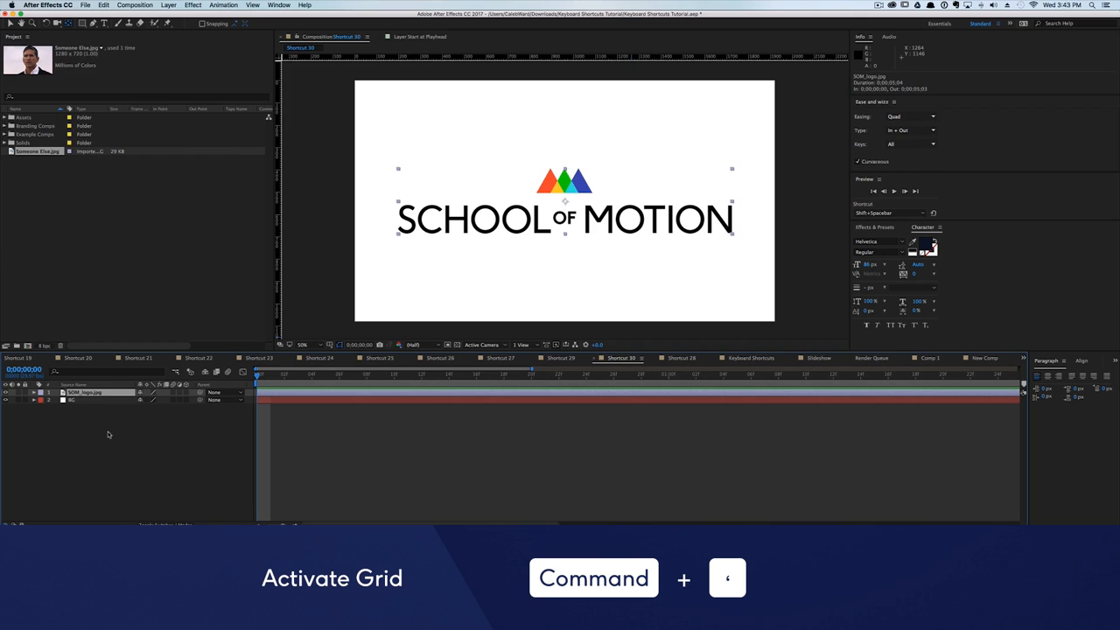